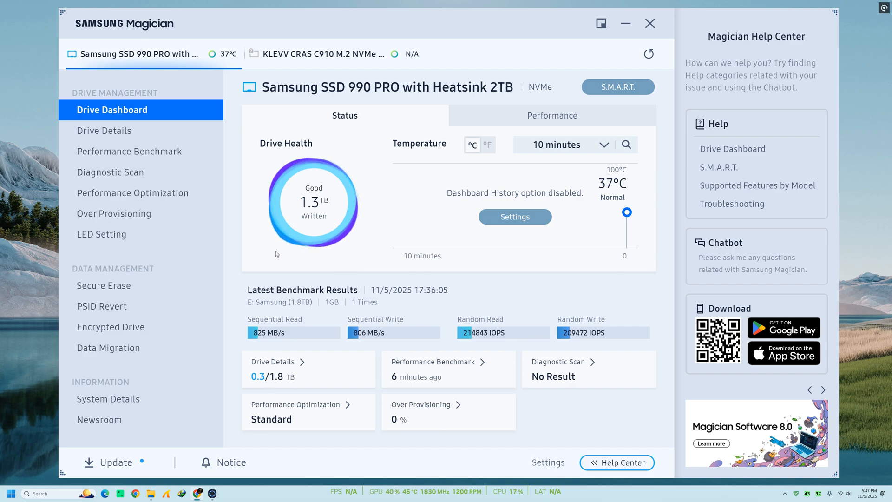
# Run the Performance Benchmark on the 990 PRO 2TB drive.
pyautogui.click(129, 151)
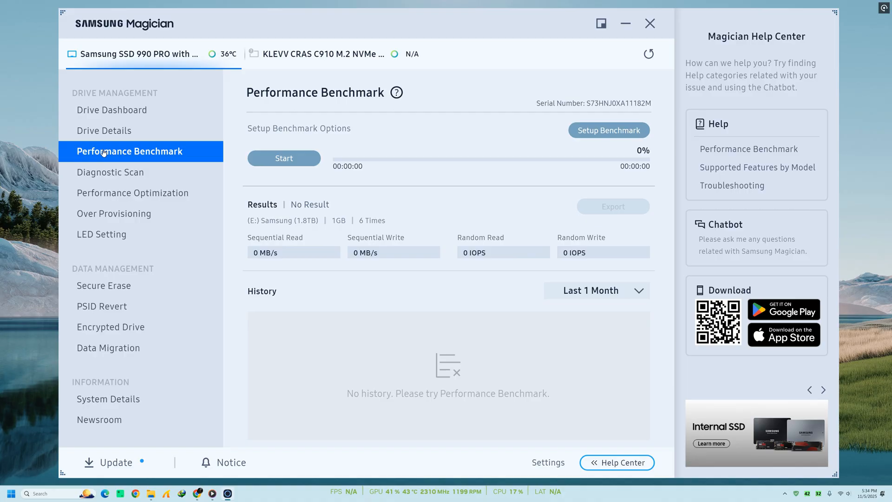
pyautogui.moveTo(339, 197)
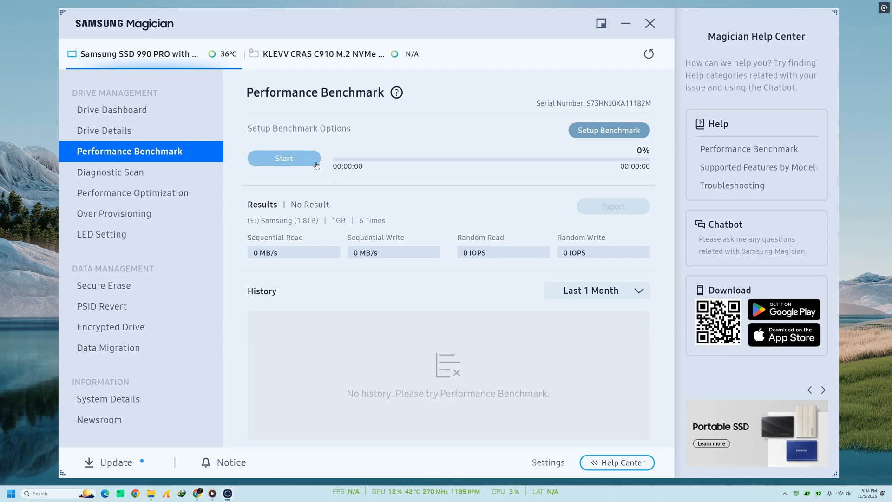
pyautogui.click(283, 158)
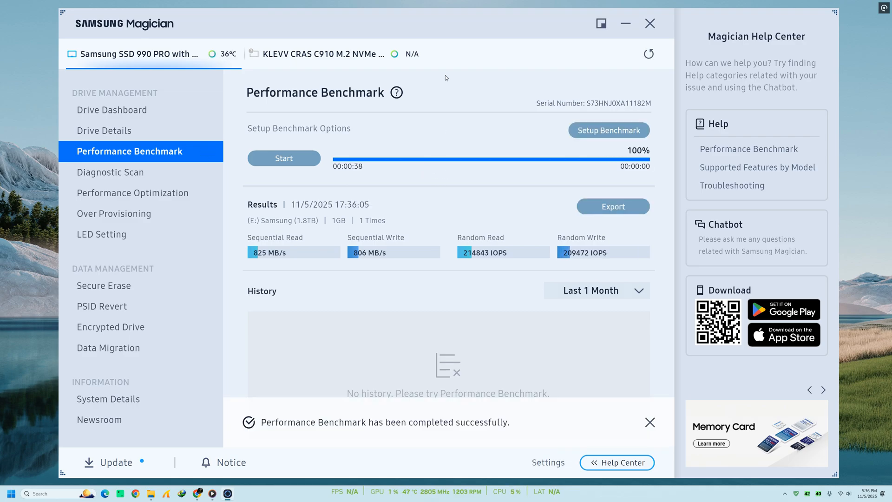
# View the Performance Optimization modes, then show the Over Provisioning settings for drive E.
pyautogui.click(133, 192)
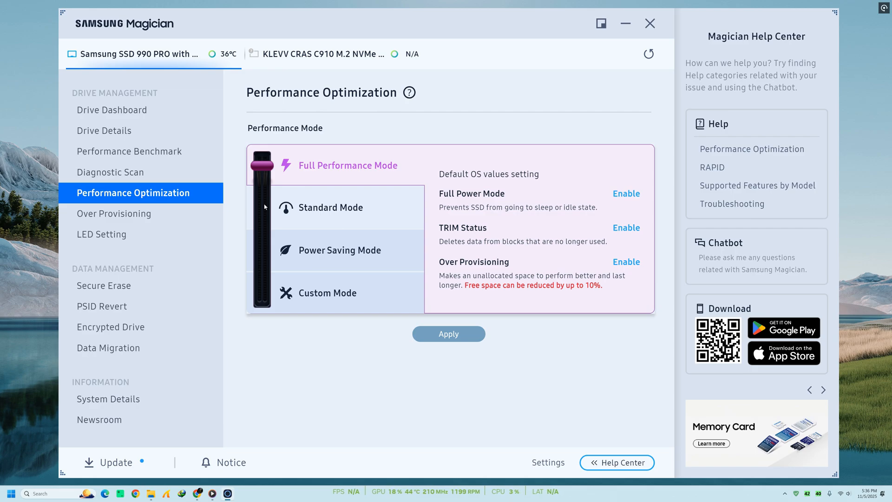
pyautogui.click(331, 206)
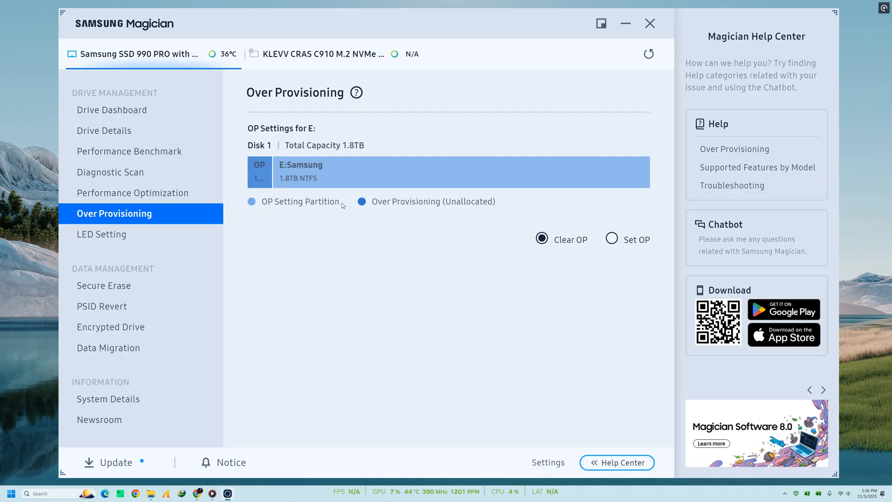
# Set 10% (186GB) over-provisioning on drive E, shrinking the volume to 1.6TB.
pyautogui.click(612, 239)
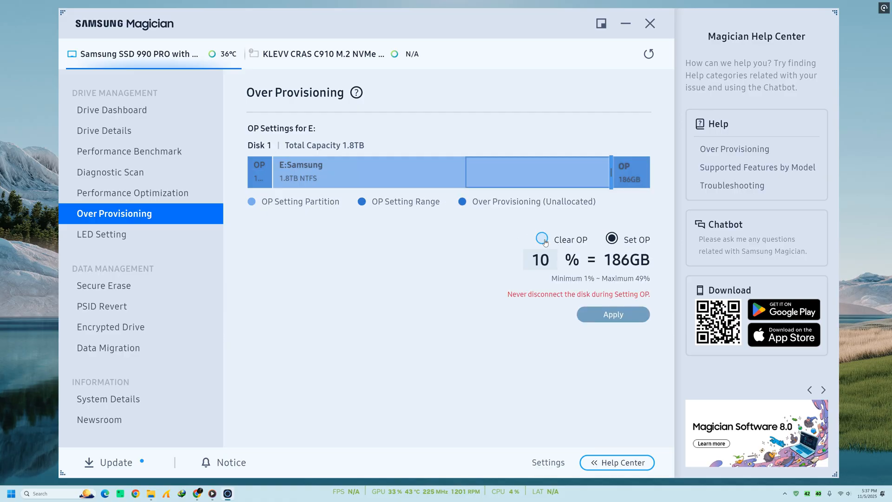
pyautogui.click(611, 239)
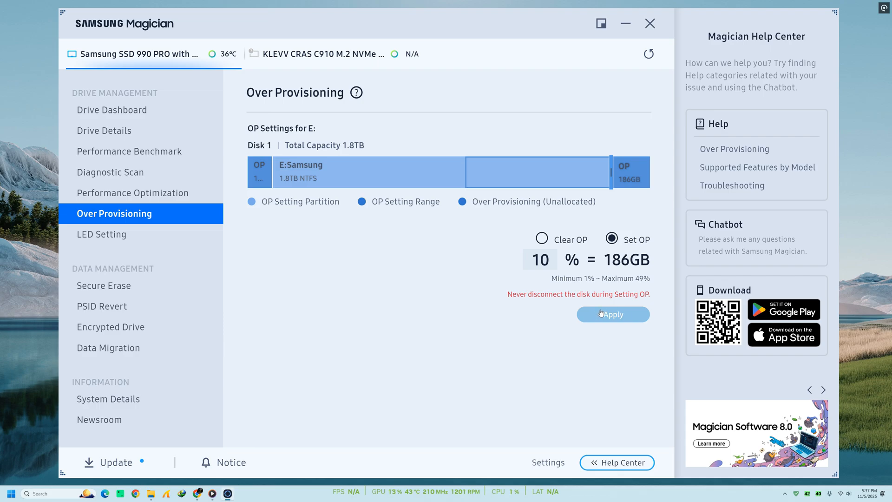
pyautogui.click(613, 314)
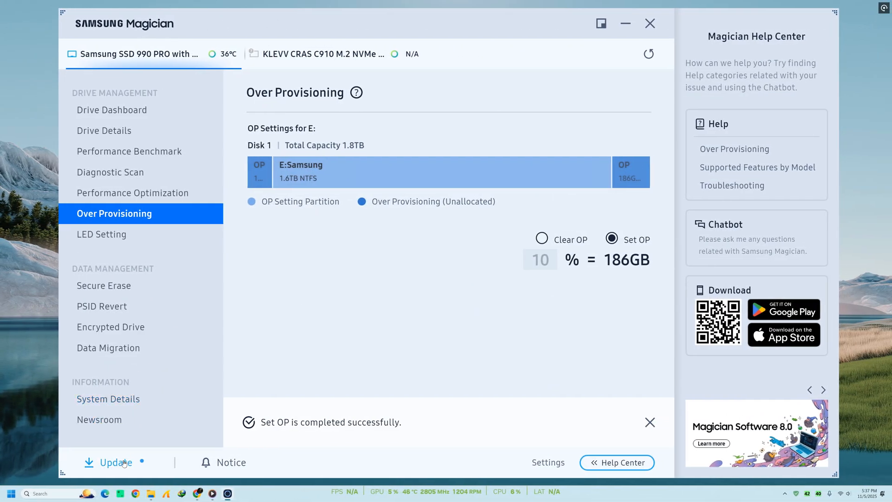
pyautogui.click(114, 462)
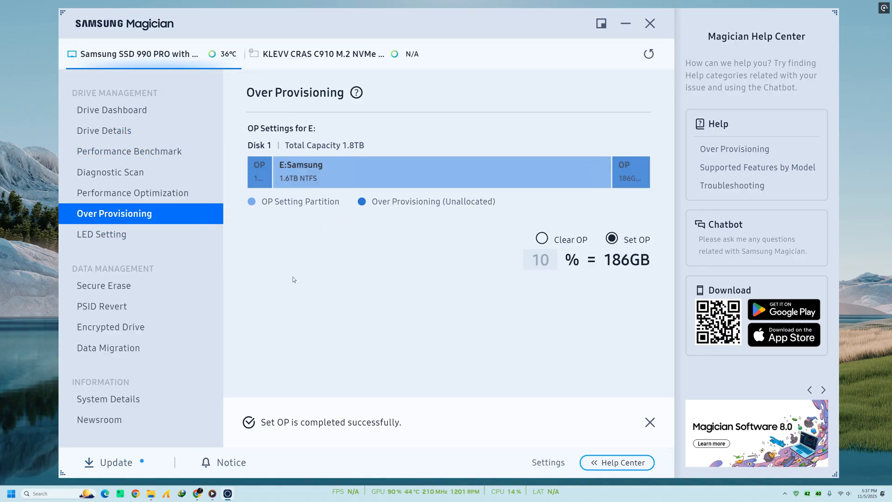
pyautogui.moveTo(276, 324)
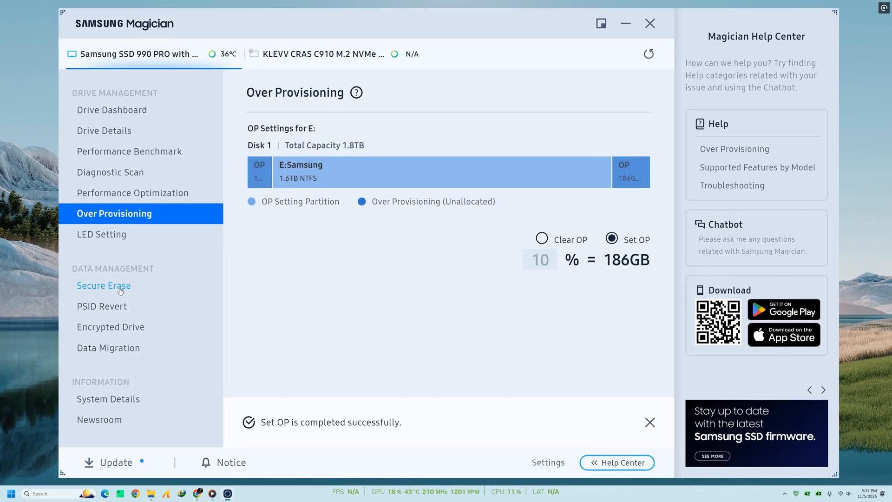
# Check the Secure Erase and PSID Revert pages; PSID Revert reports the drive unsupported.
pyautogui.click(103, 306)
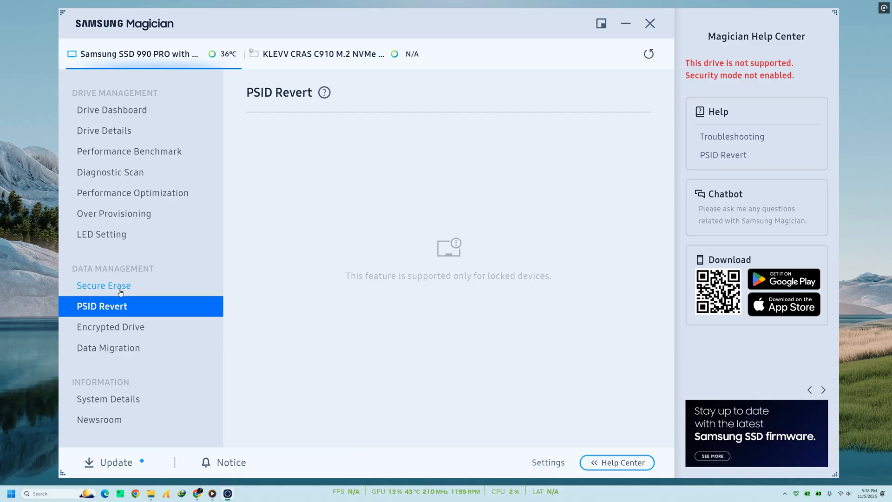
pyautogui.click(103, 286)
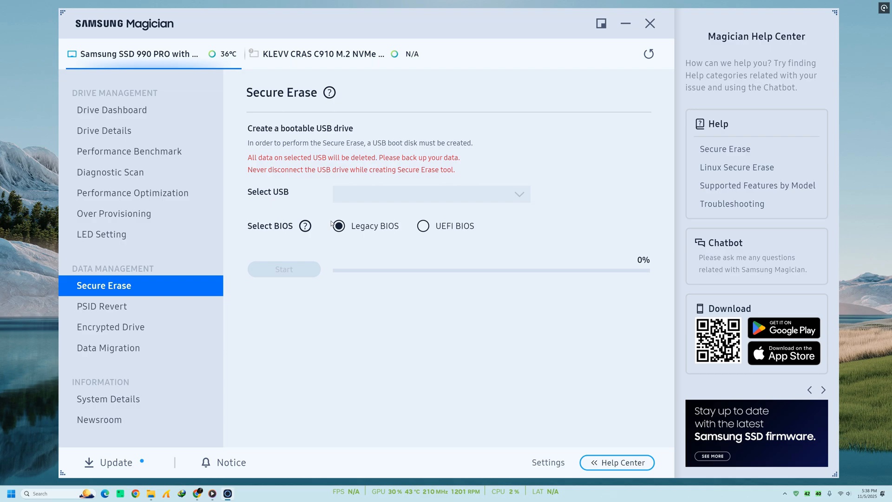
pyautogui.click(102, 306)
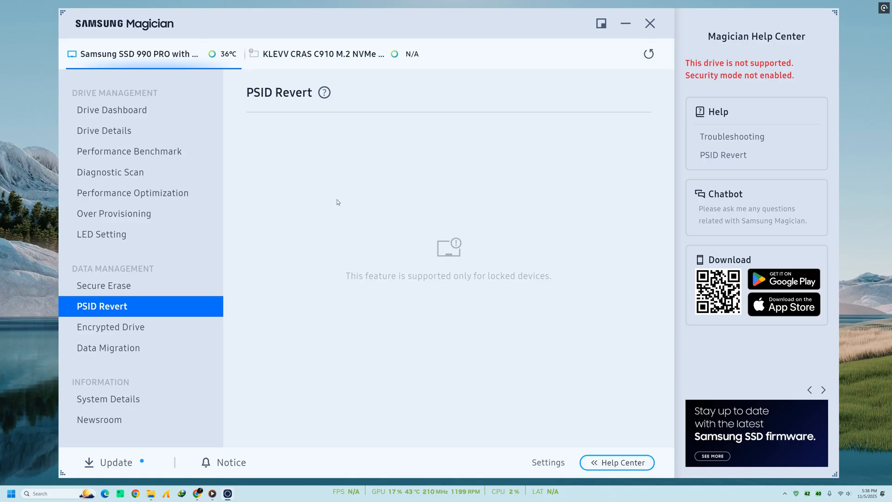
pyautogui.moveTo(334, 204)
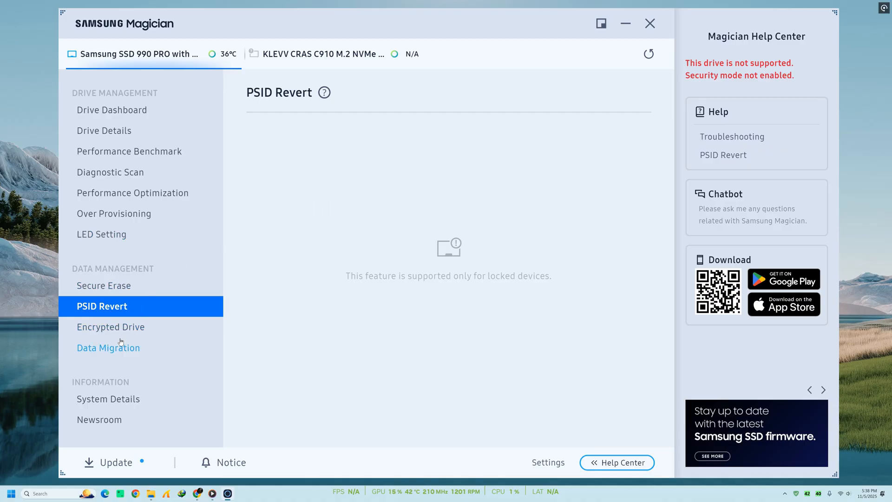
# Check Data Migration, then return to the Drive Dashboard showing health and benchmark results.
pyautogui.click(108, 347)
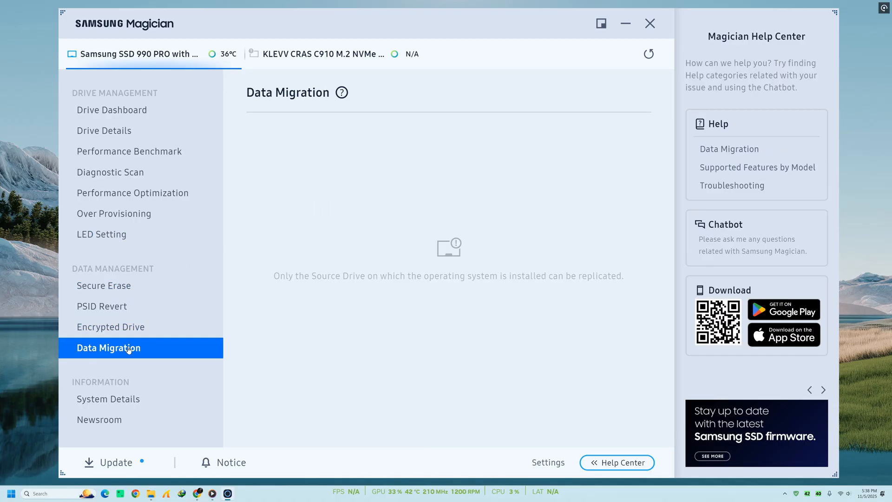
pyautogui.moveTo(271, 280)
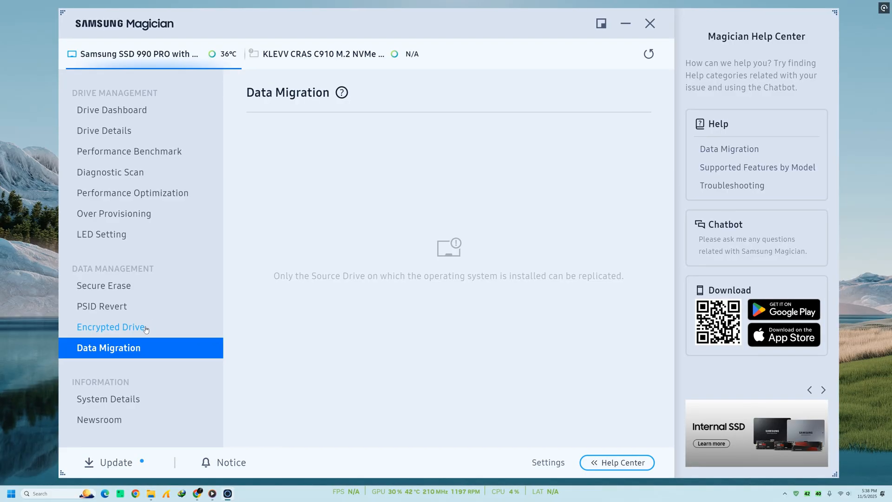
pyautogui.click(112, 109)
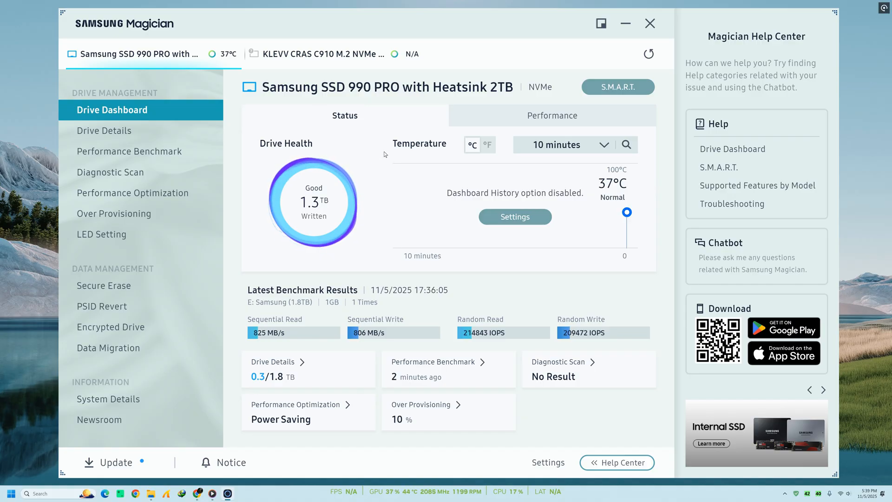
# View Drive Details and the dashboard history settings, then return to the dashboard.
pyautogui.click(105, 130)
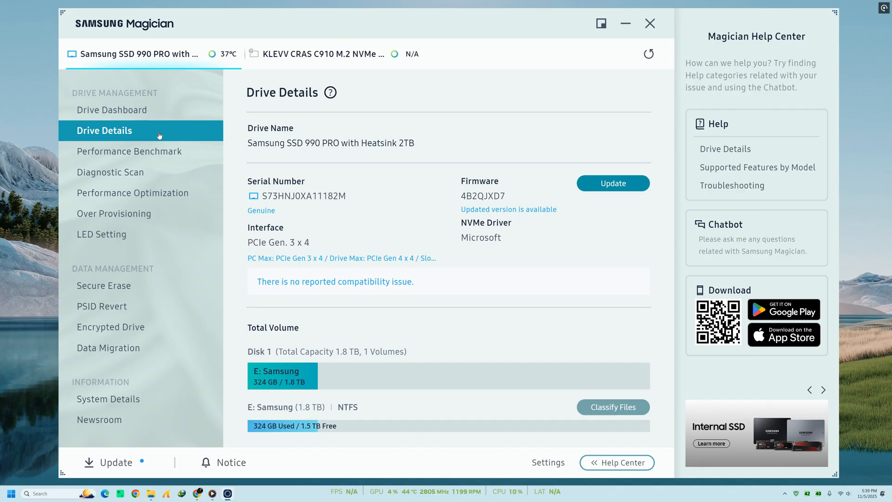
pyautogui.moveTo(247, 215)
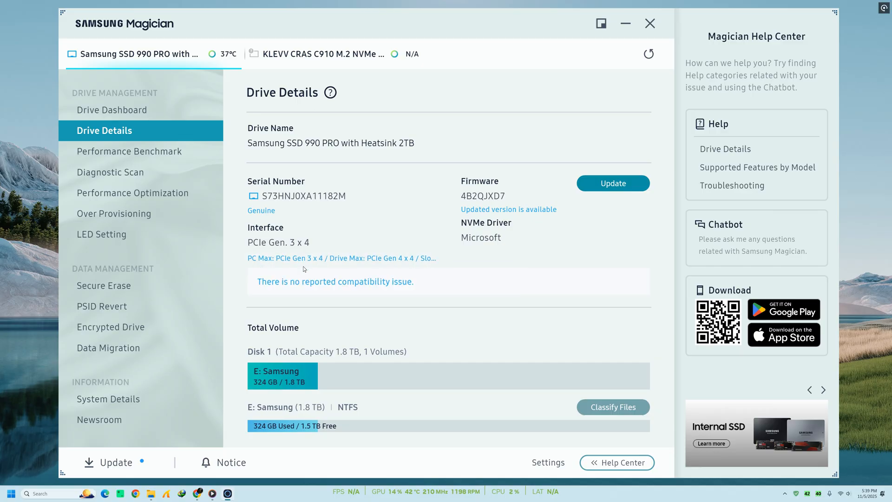
pyautogui.click(113, 109)
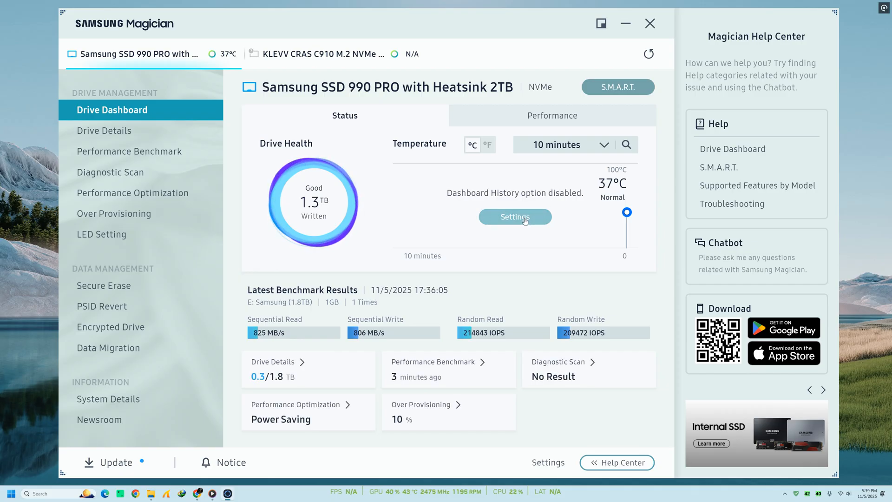
pyautogui.click(514, 217)
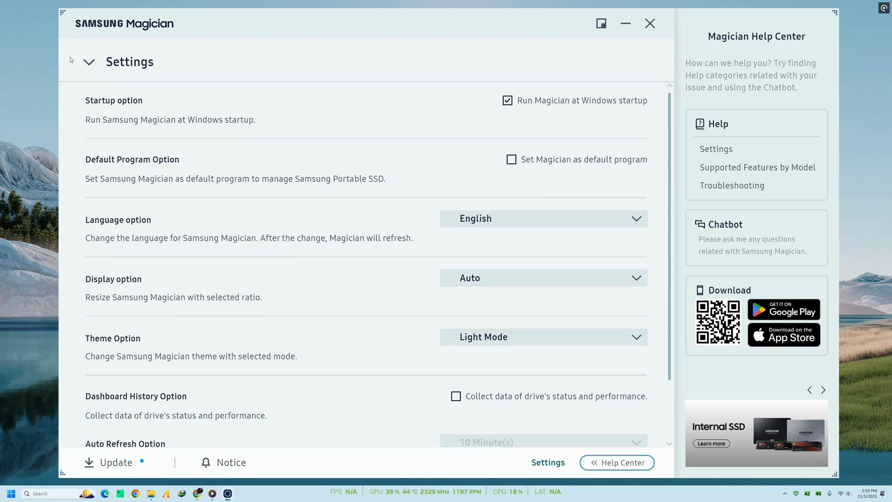
pyautogui.click(89, 61)
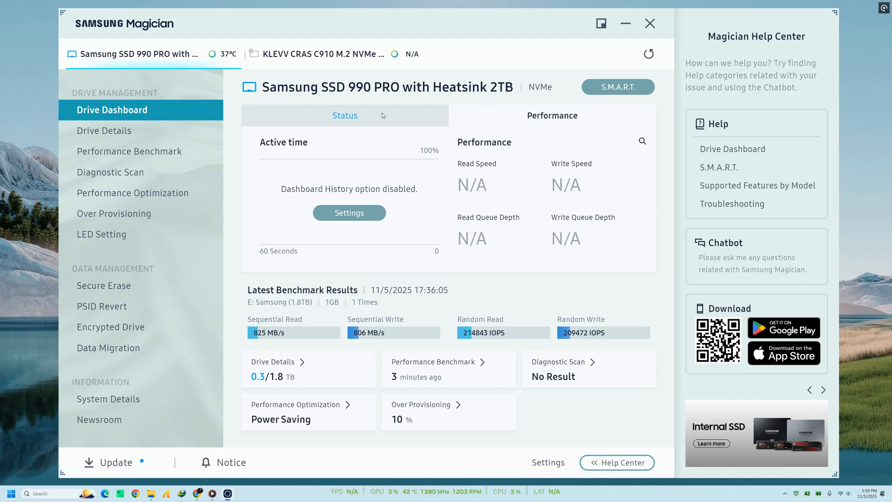
# Apply Standard Mode in Performance Optimization, acknowledging the compatibility notice.
pyautogui.click(133, 192)
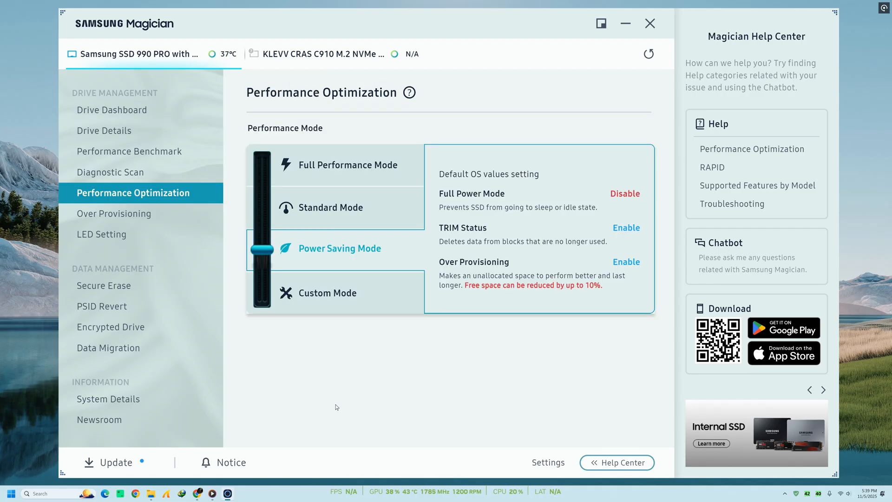
pyautogui.click(331, 206)
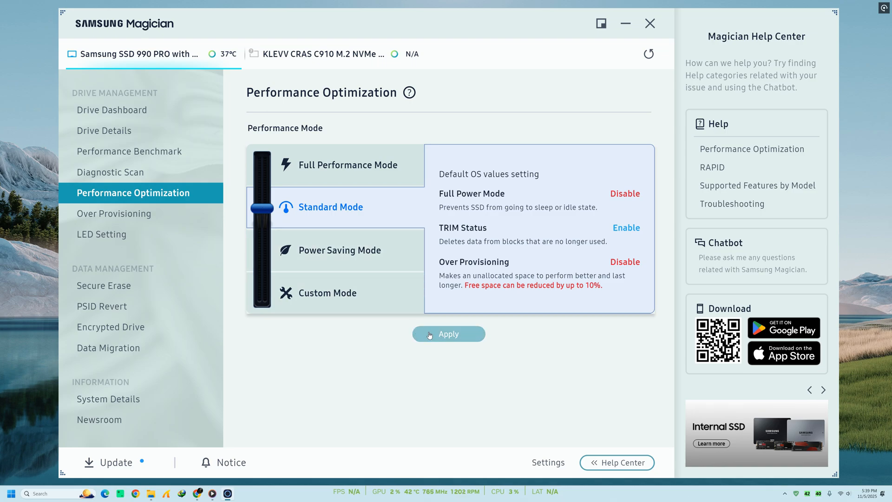
pyautogui.click(448, 334)
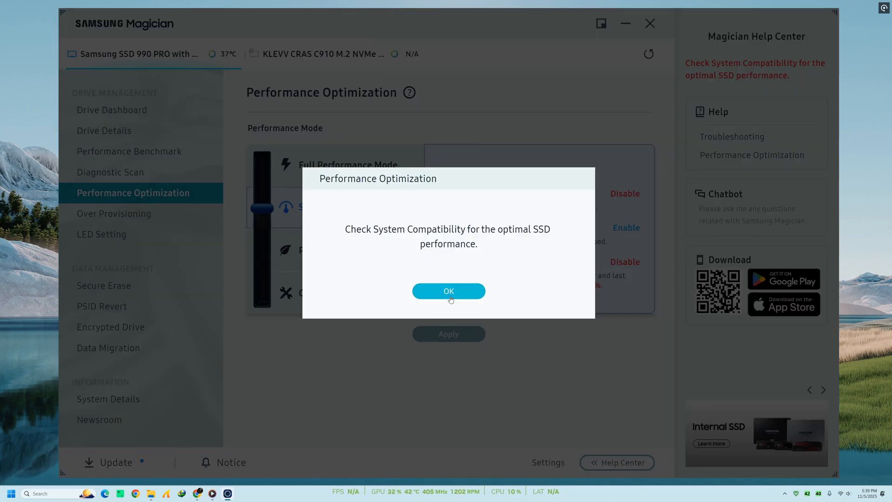
pyautogui.click(448, 291)
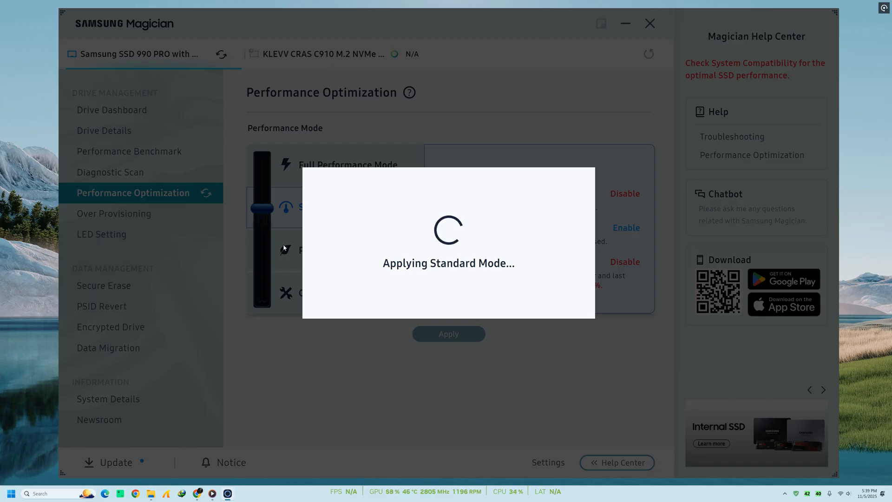
pyautogui.moveTo(424, 276)
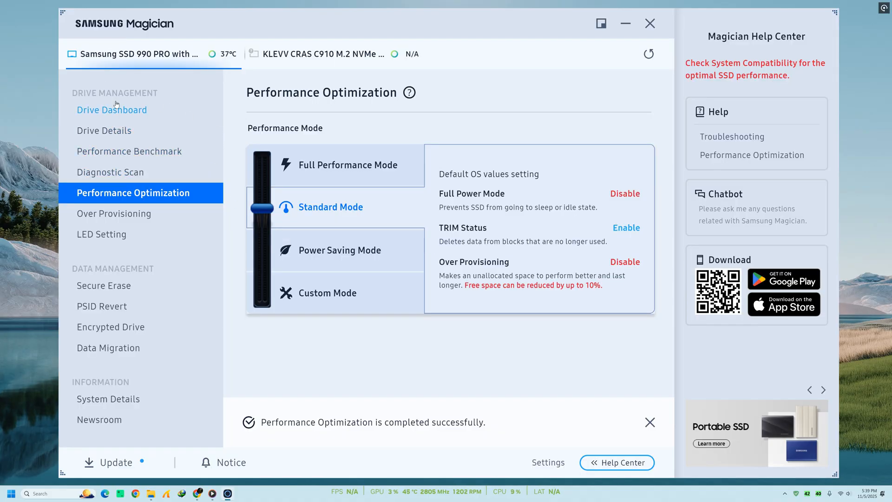
# Show the 990 PRO's Drive Details with firmware and volume usage.
pyautogui.click(104, 130)
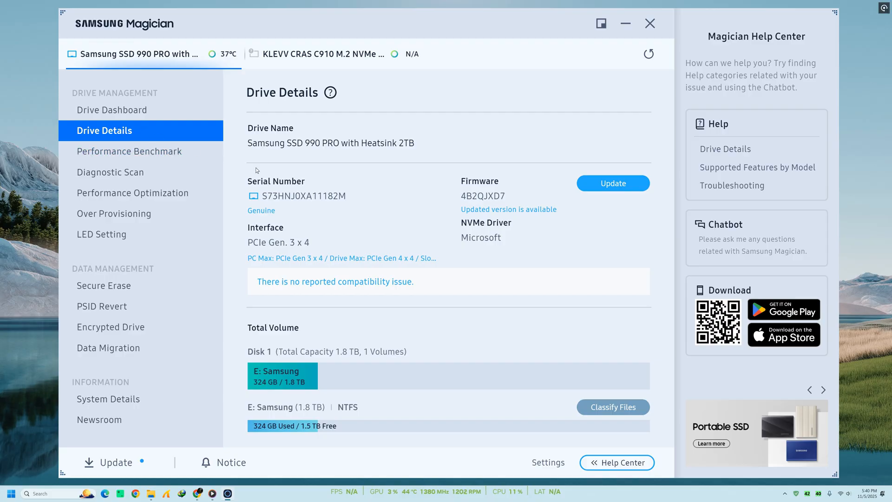
pyautogui.moveTo(651, 23)
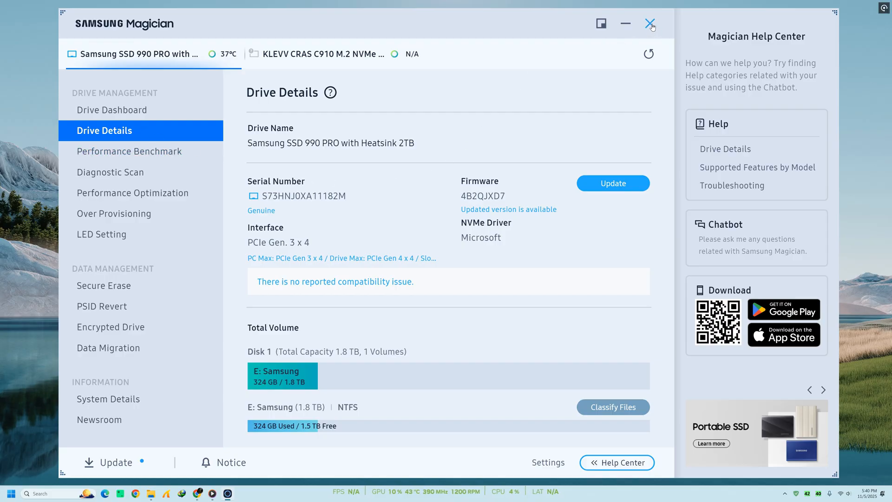